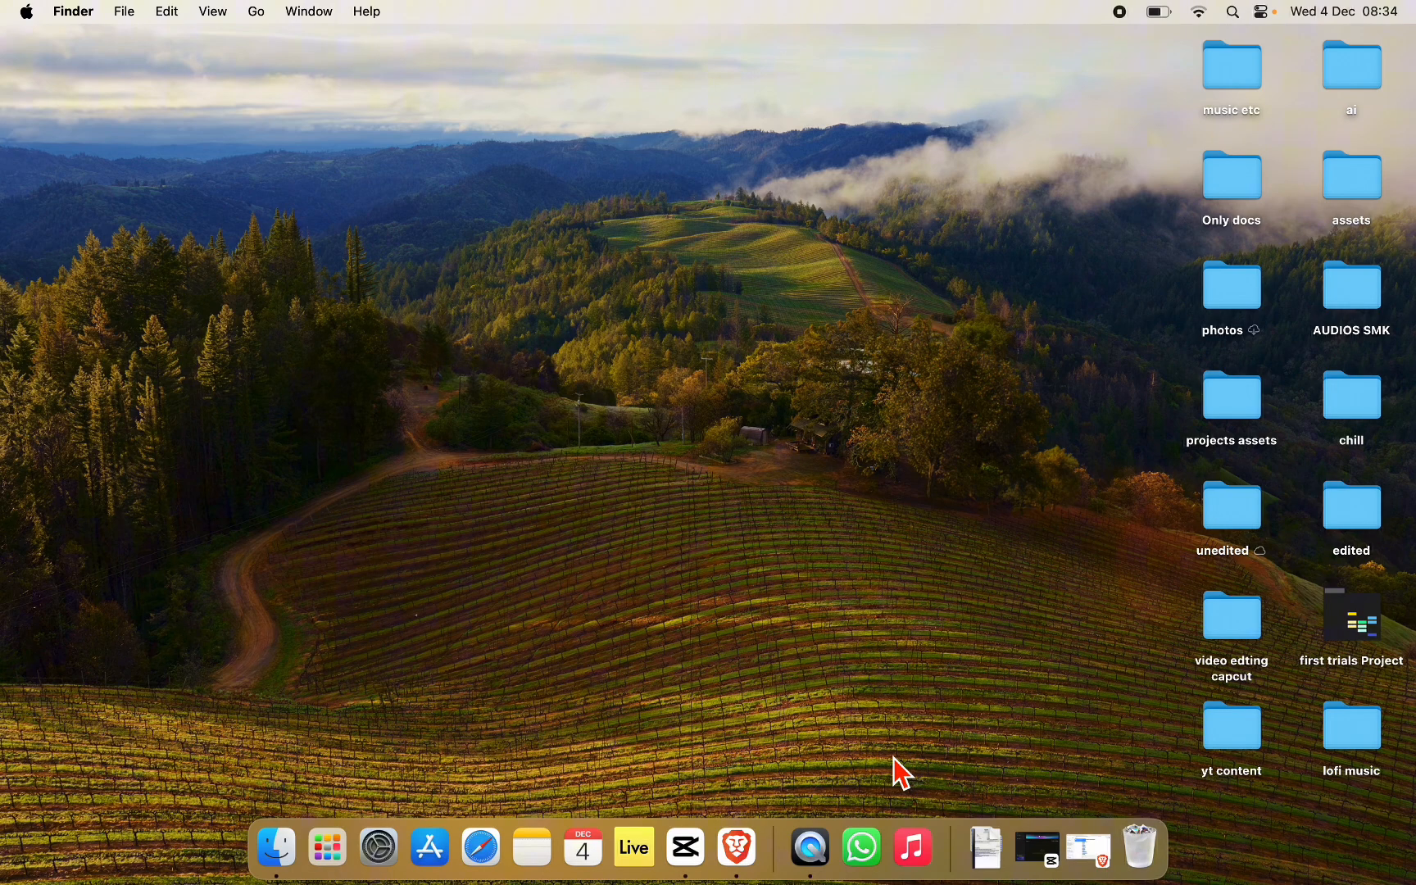
mouse_move(781, 803)
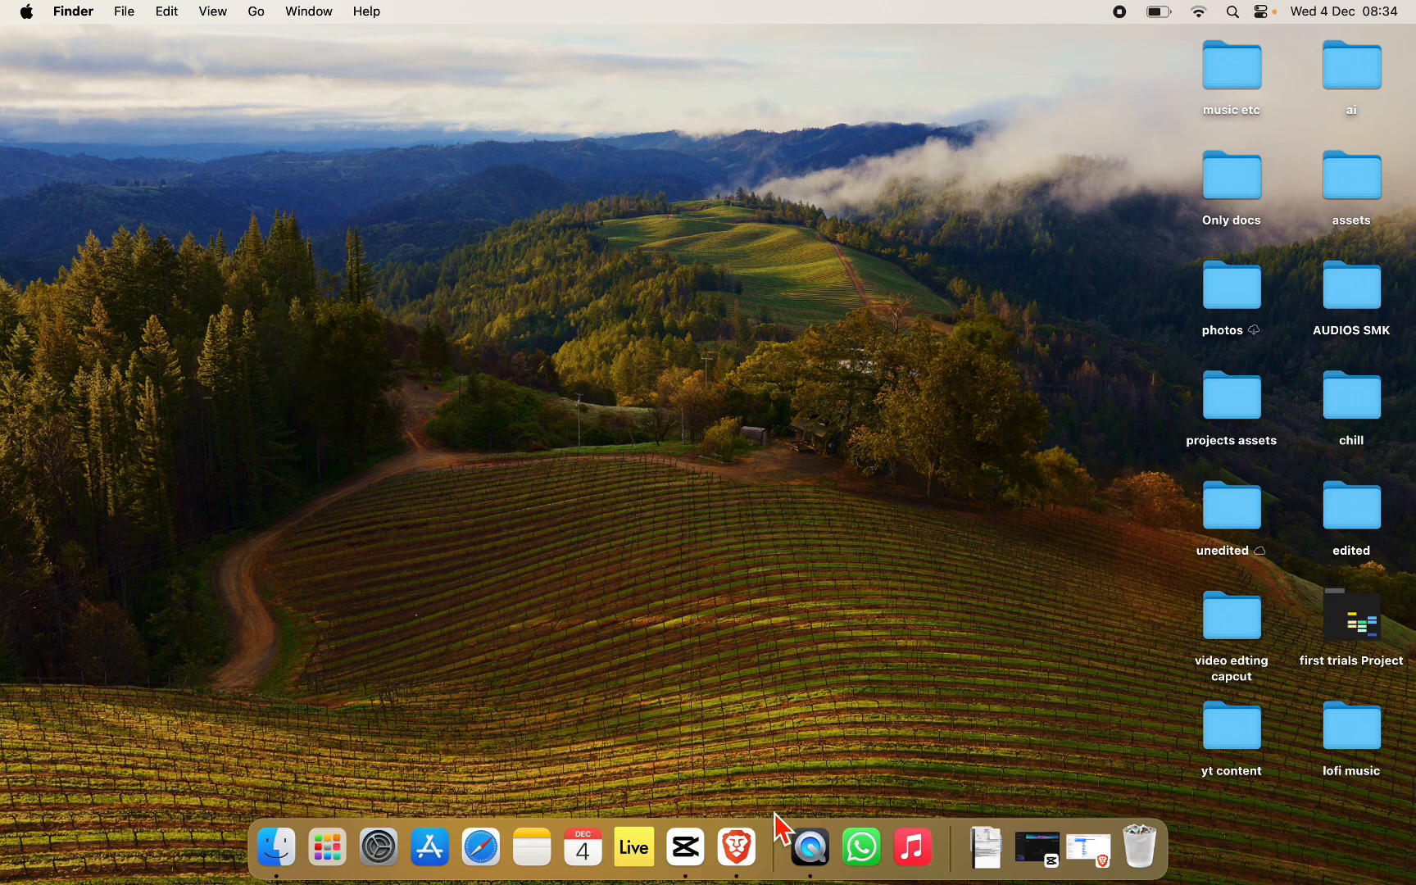
Step: Launch CapCut from the Dock to its home screen
left_click(685, 847)
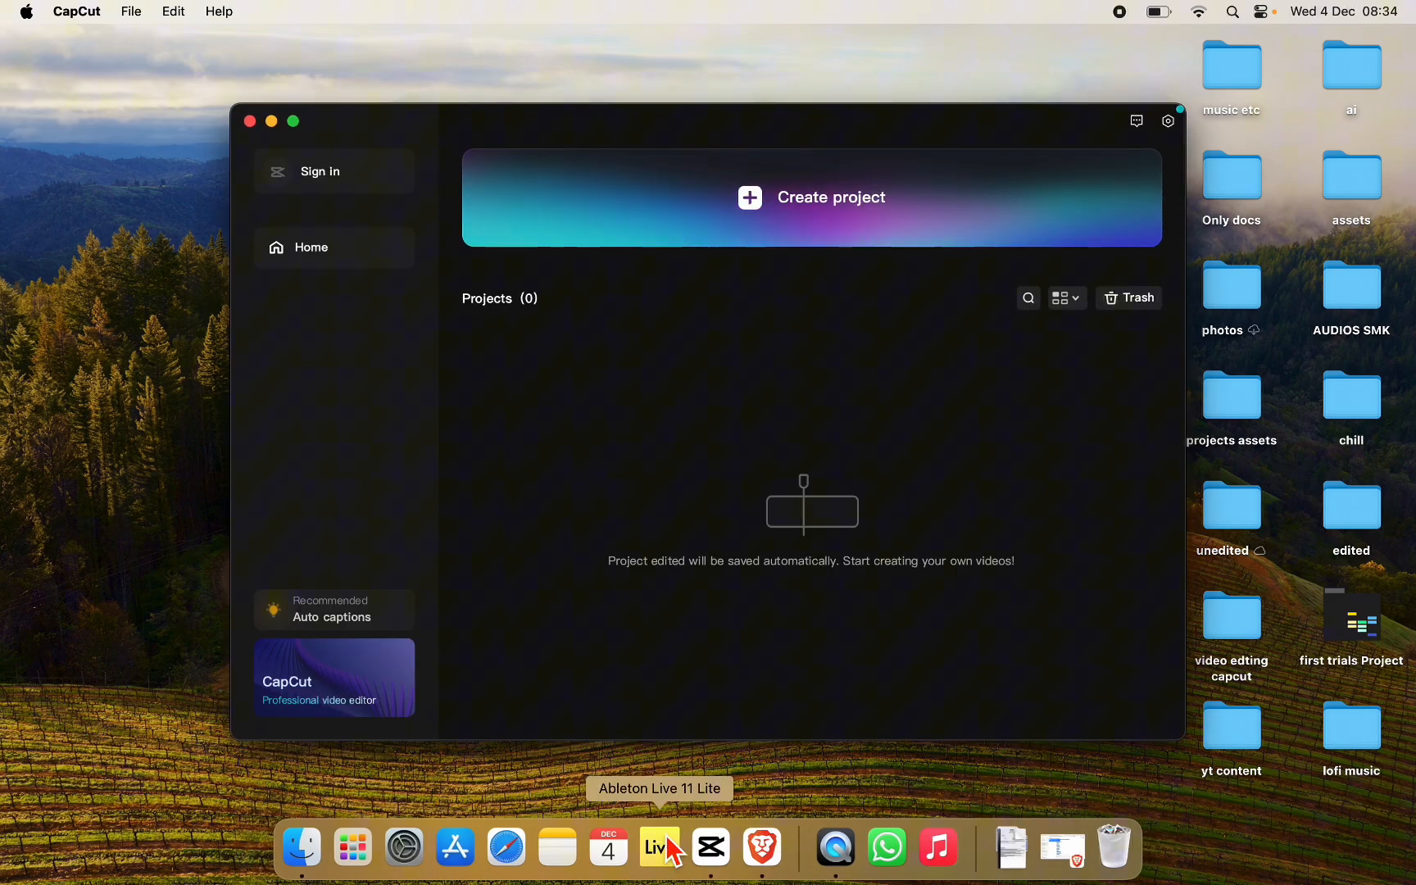
mouse_move(688, 778)
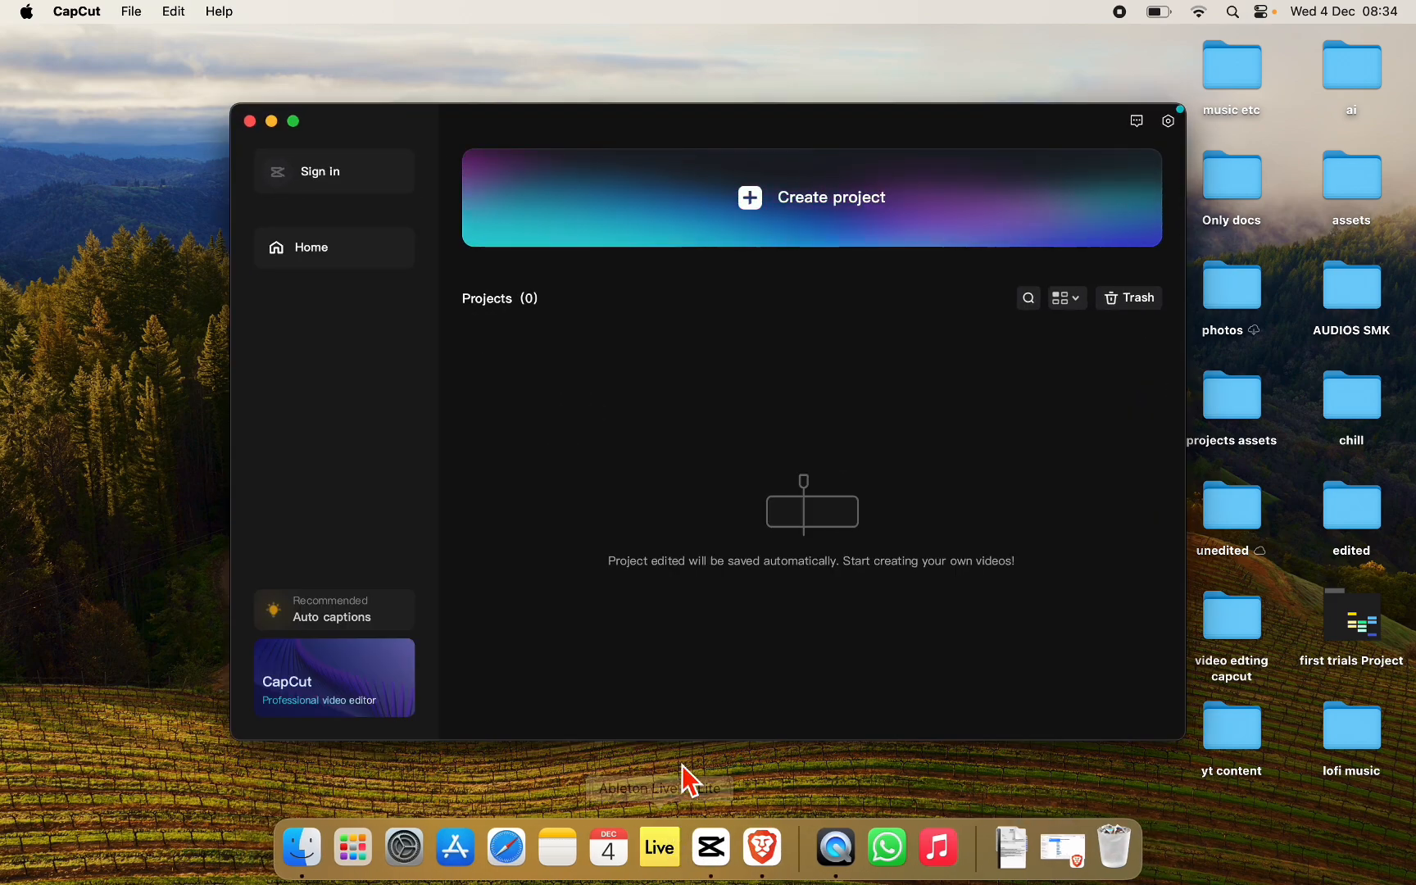
Step: Create a new project and import the green hillside drone clip 12679231_3840_2160_60fps.mp4
left_click(812, 196)
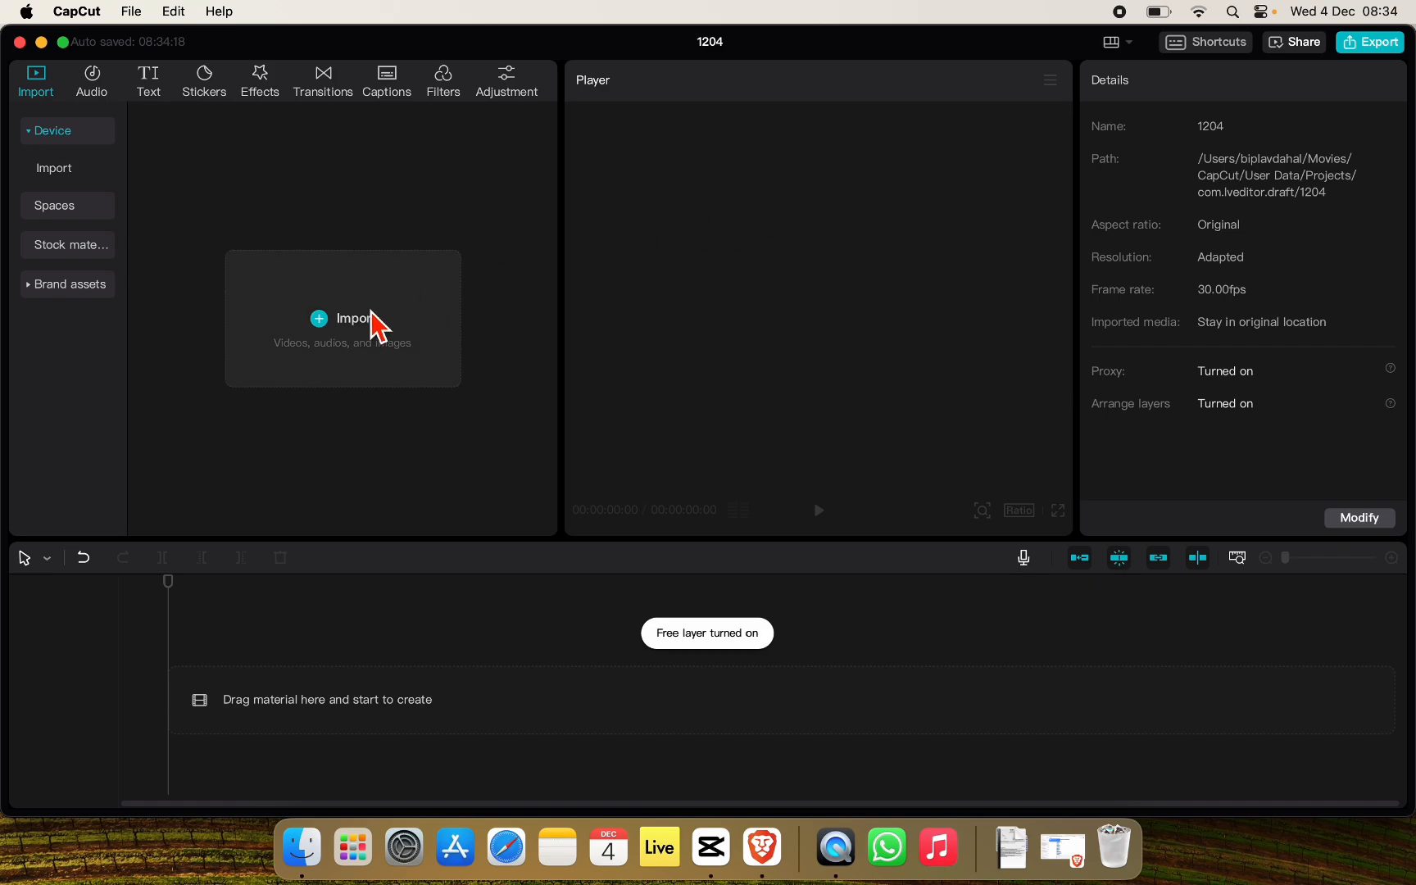
left_click(342, 318)
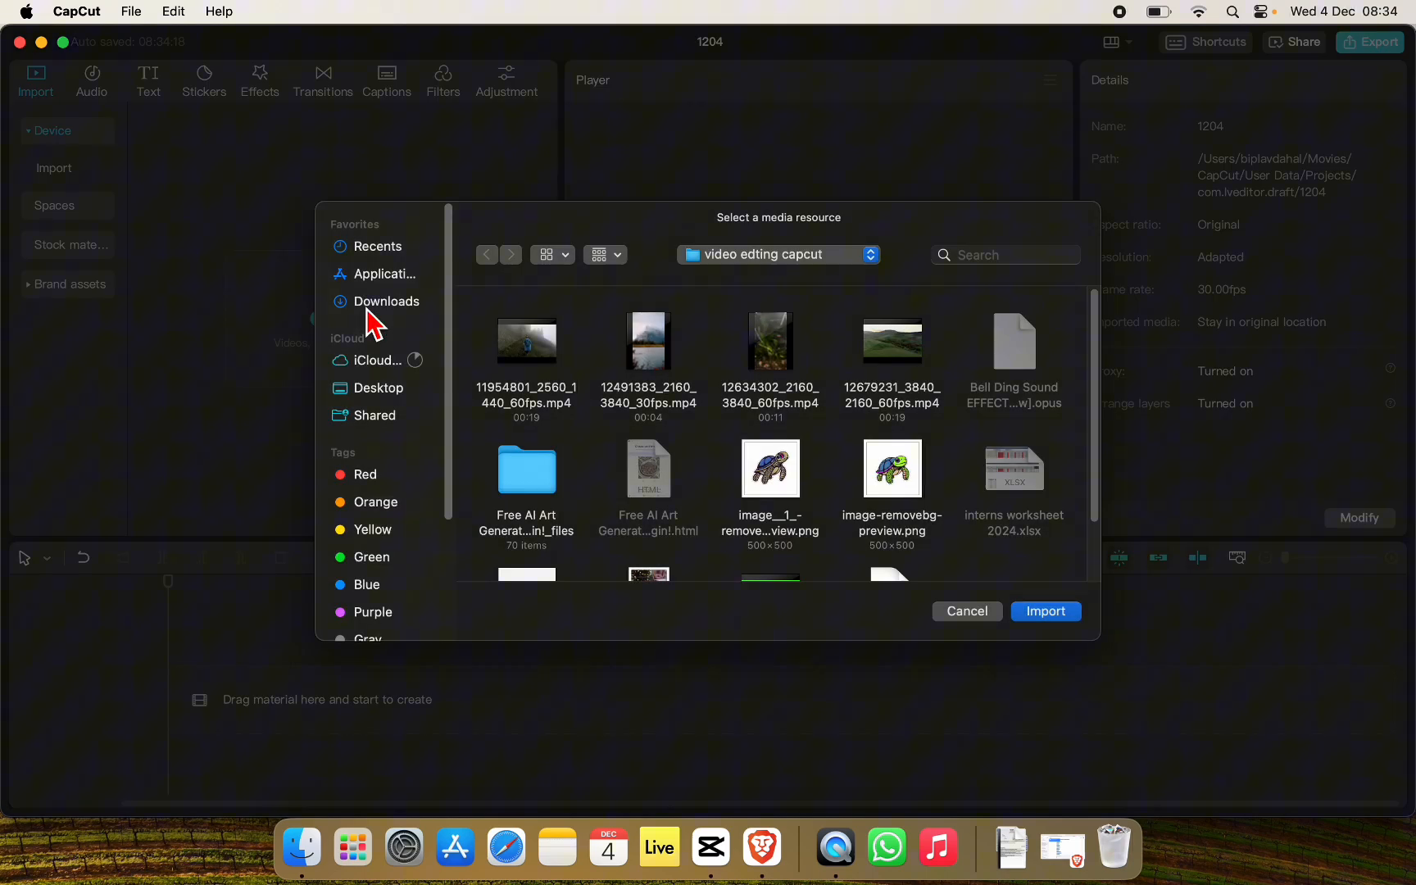
mouse_move(942, 420)
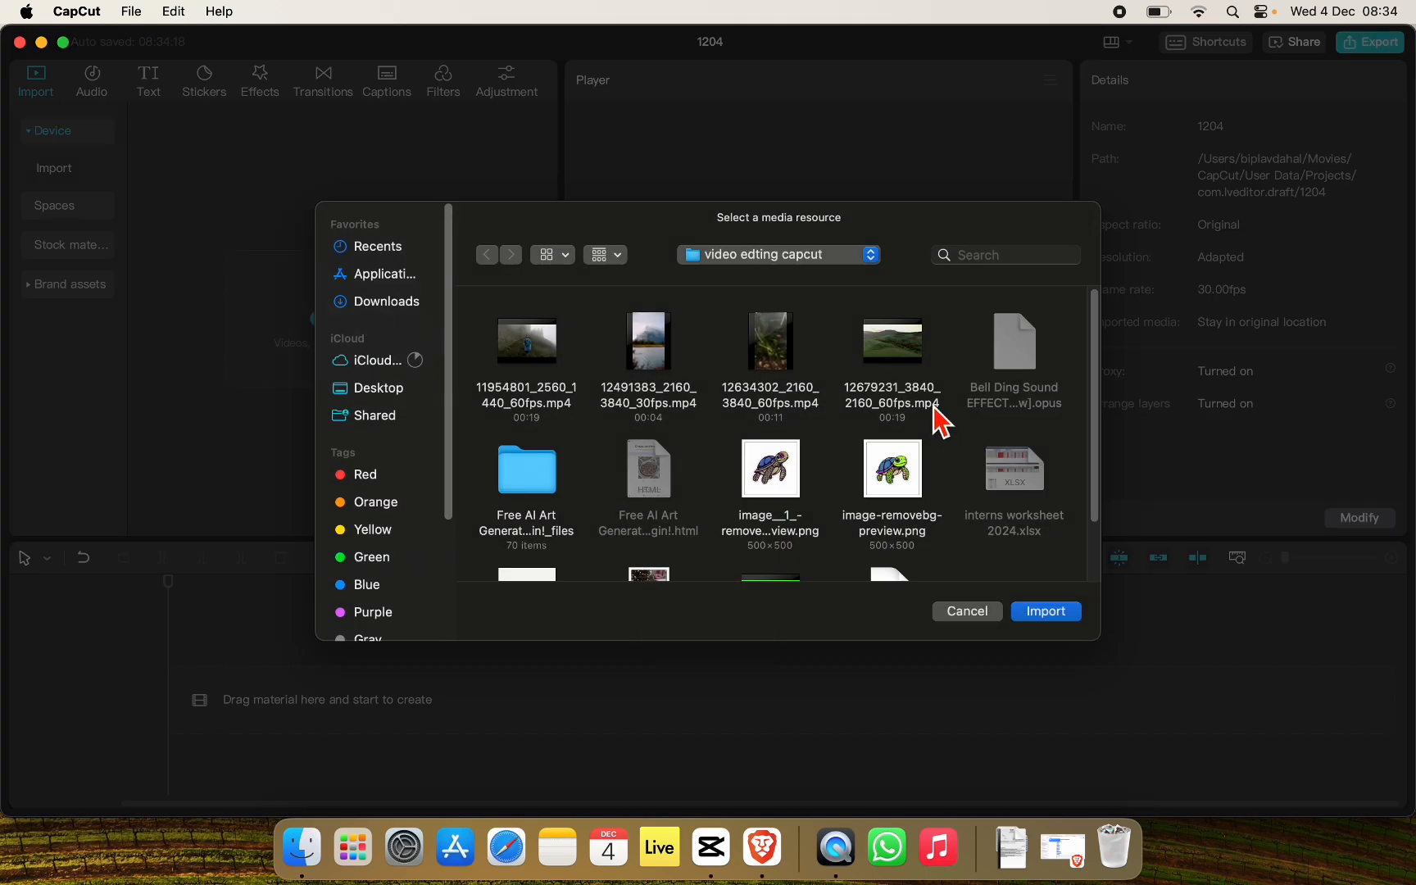
left_click(891, 341)
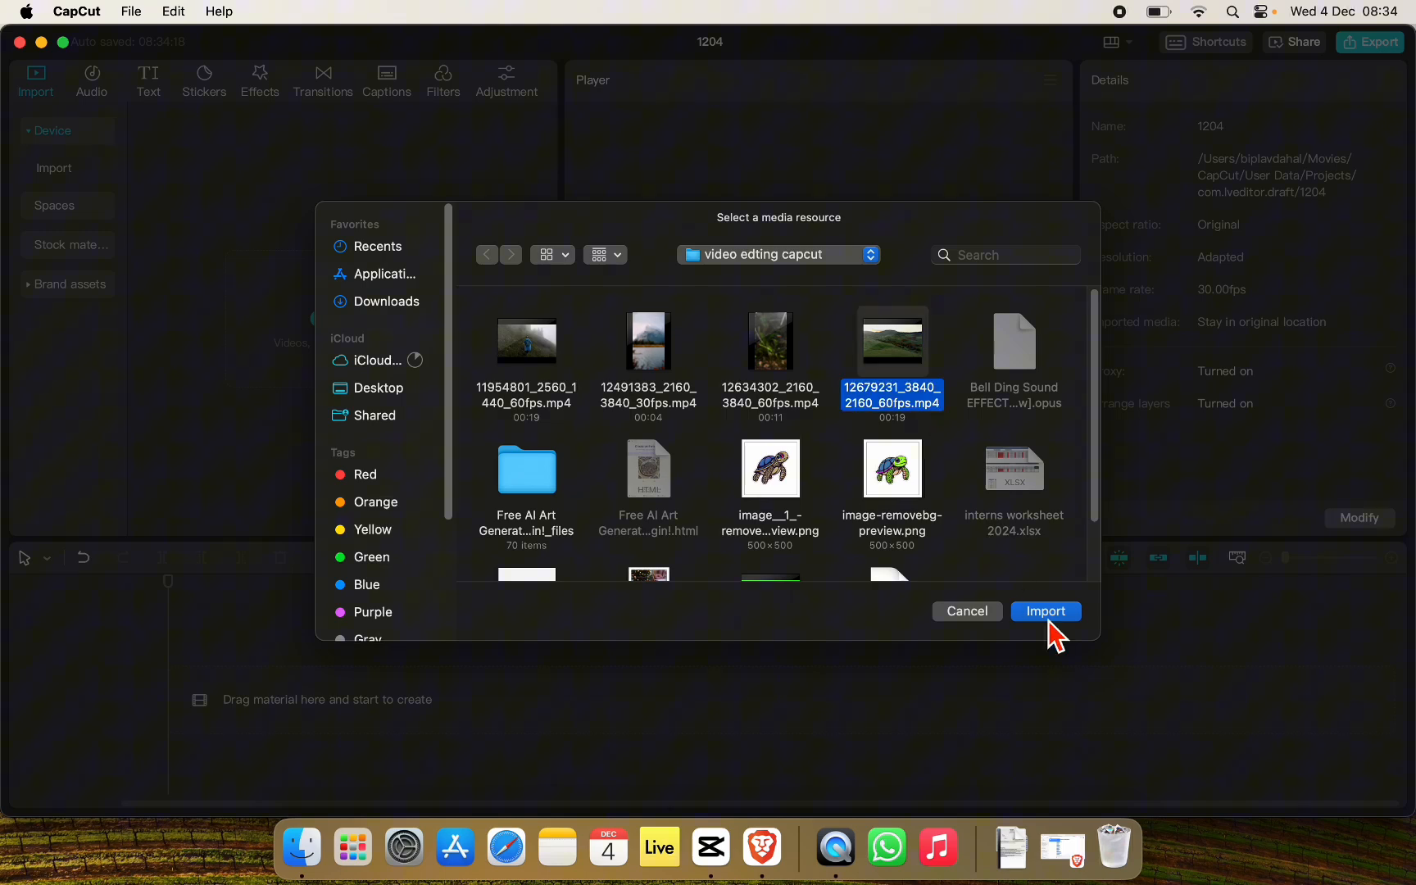
left_click(1045, 610)
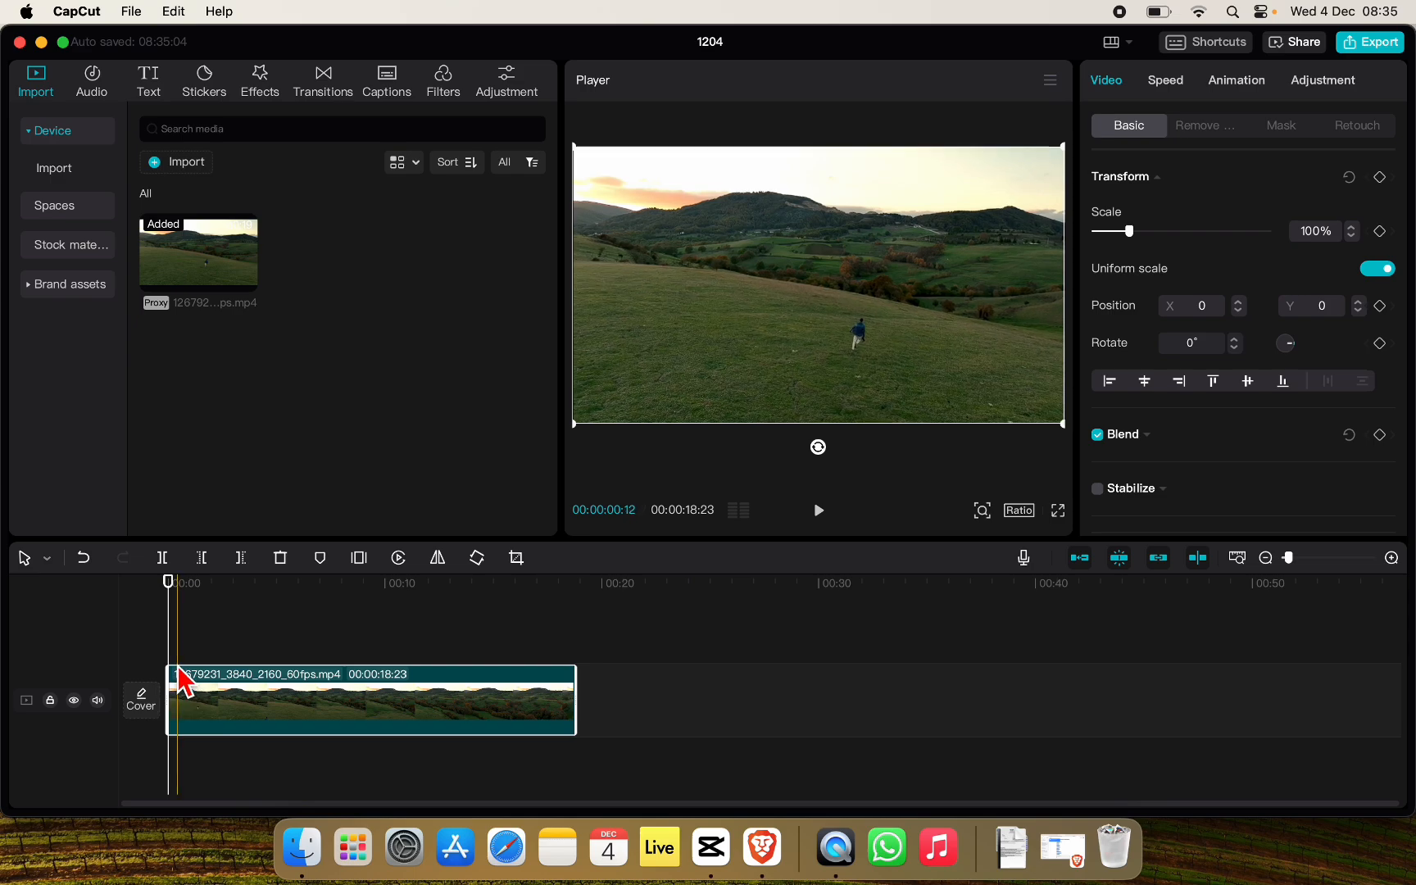
Step: Add a Default text clip at about eleven seconds on its own track
left_click(408, 582)
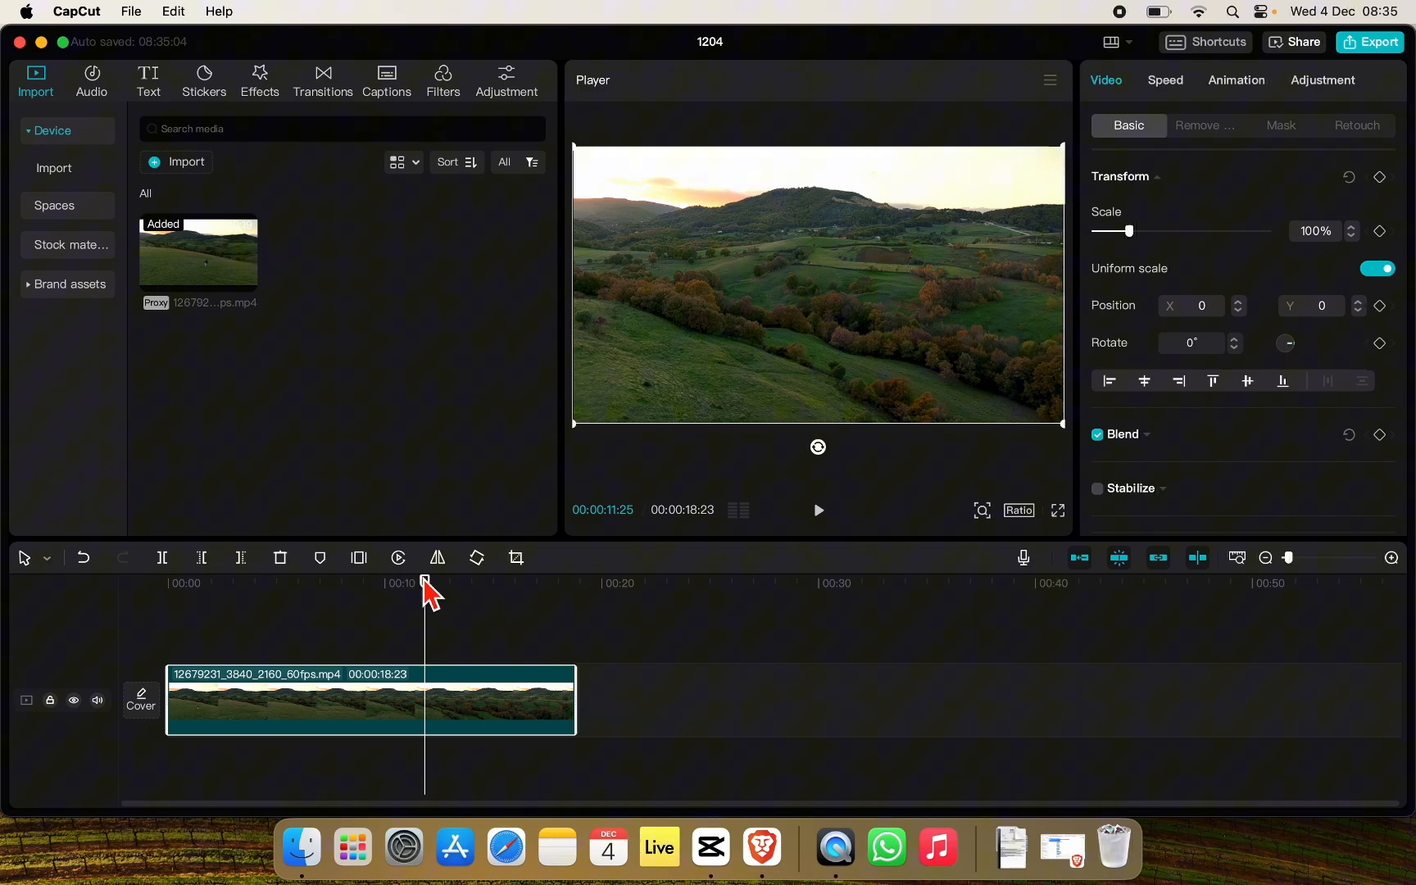
mouse_move(148, 100)
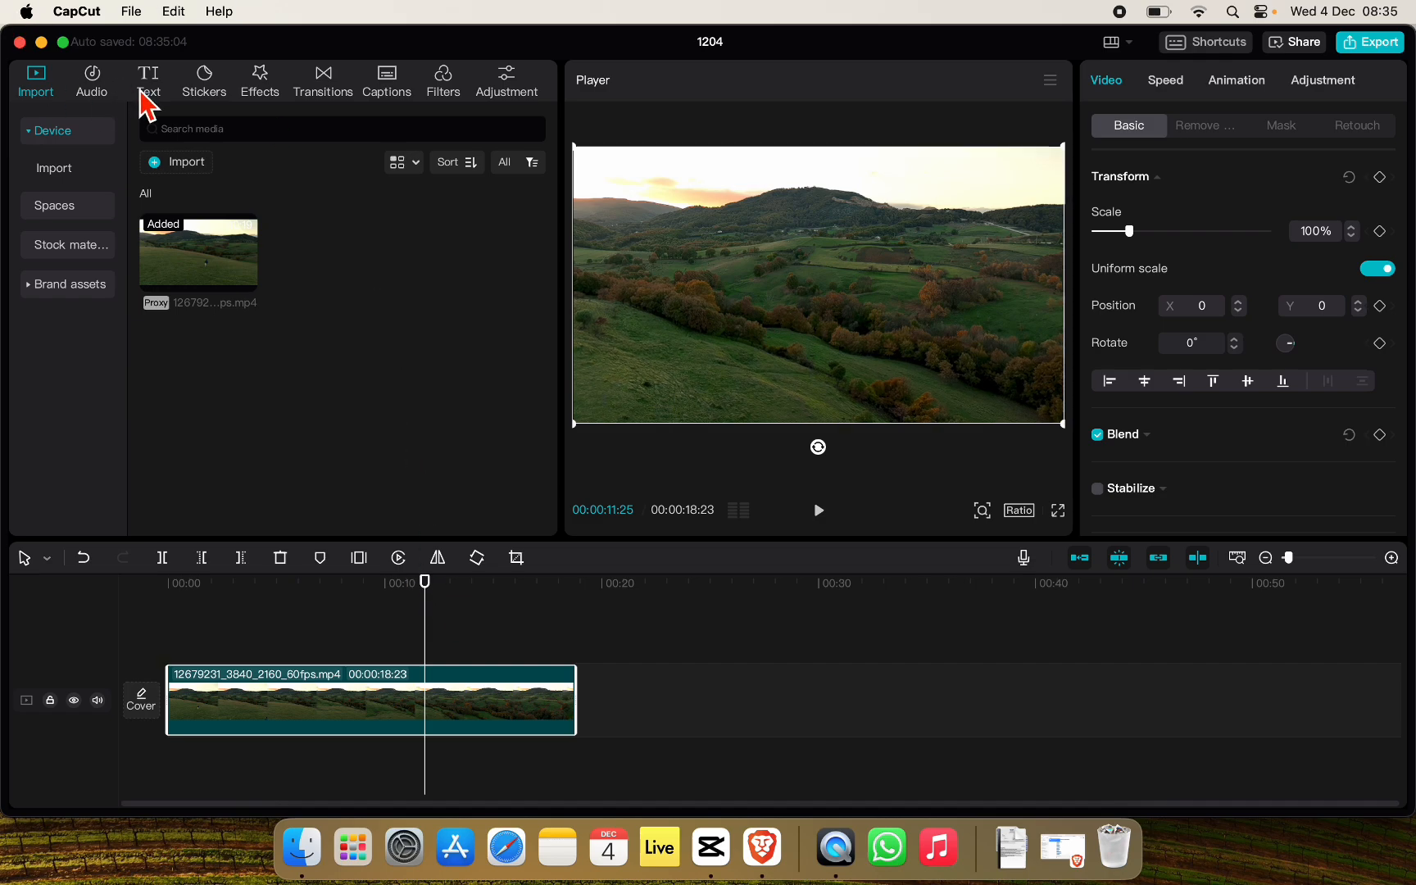
left_click(147, 79)
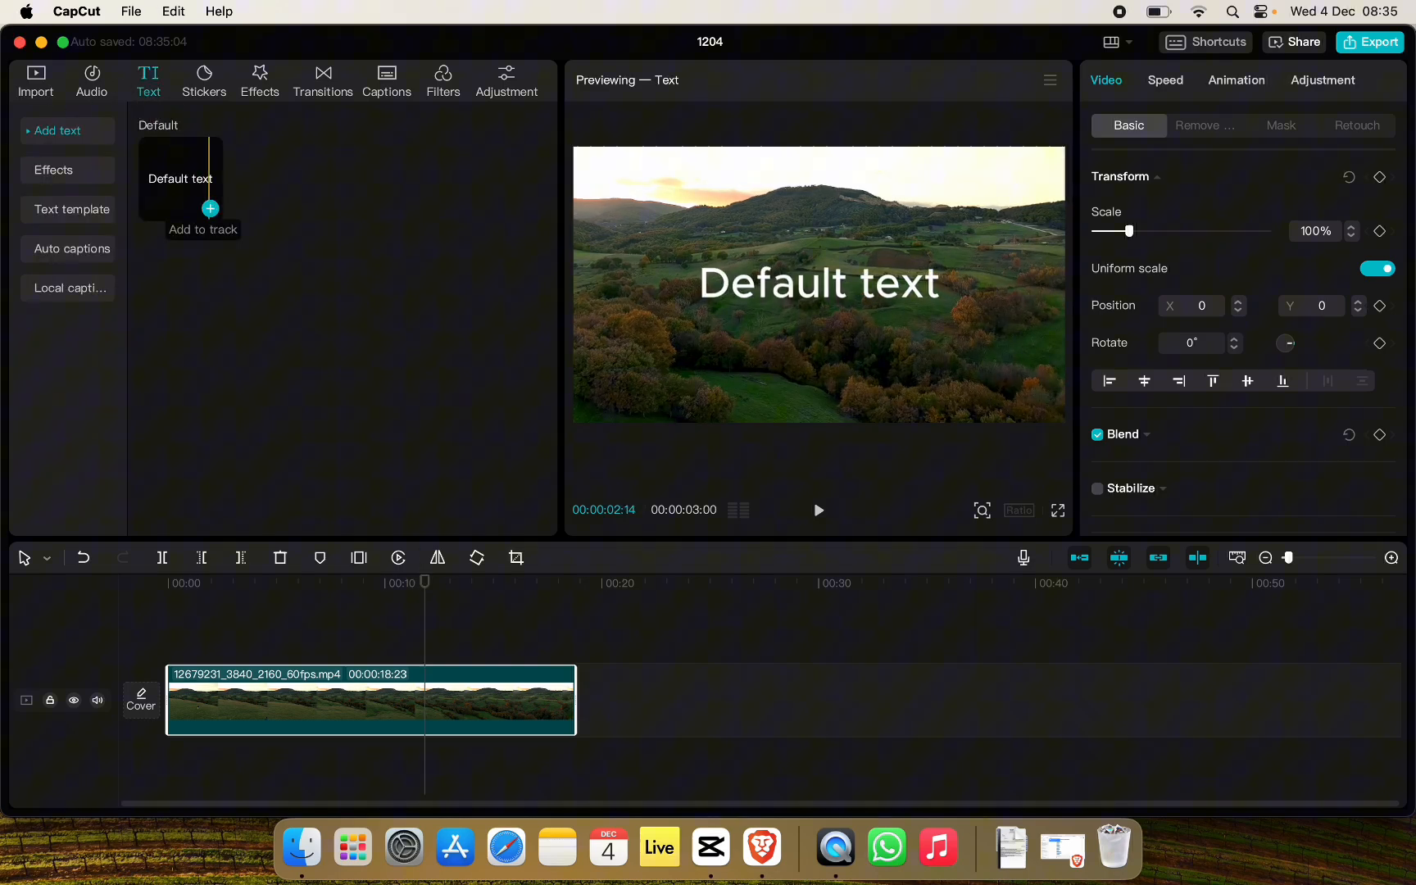
left_click(210, 208)
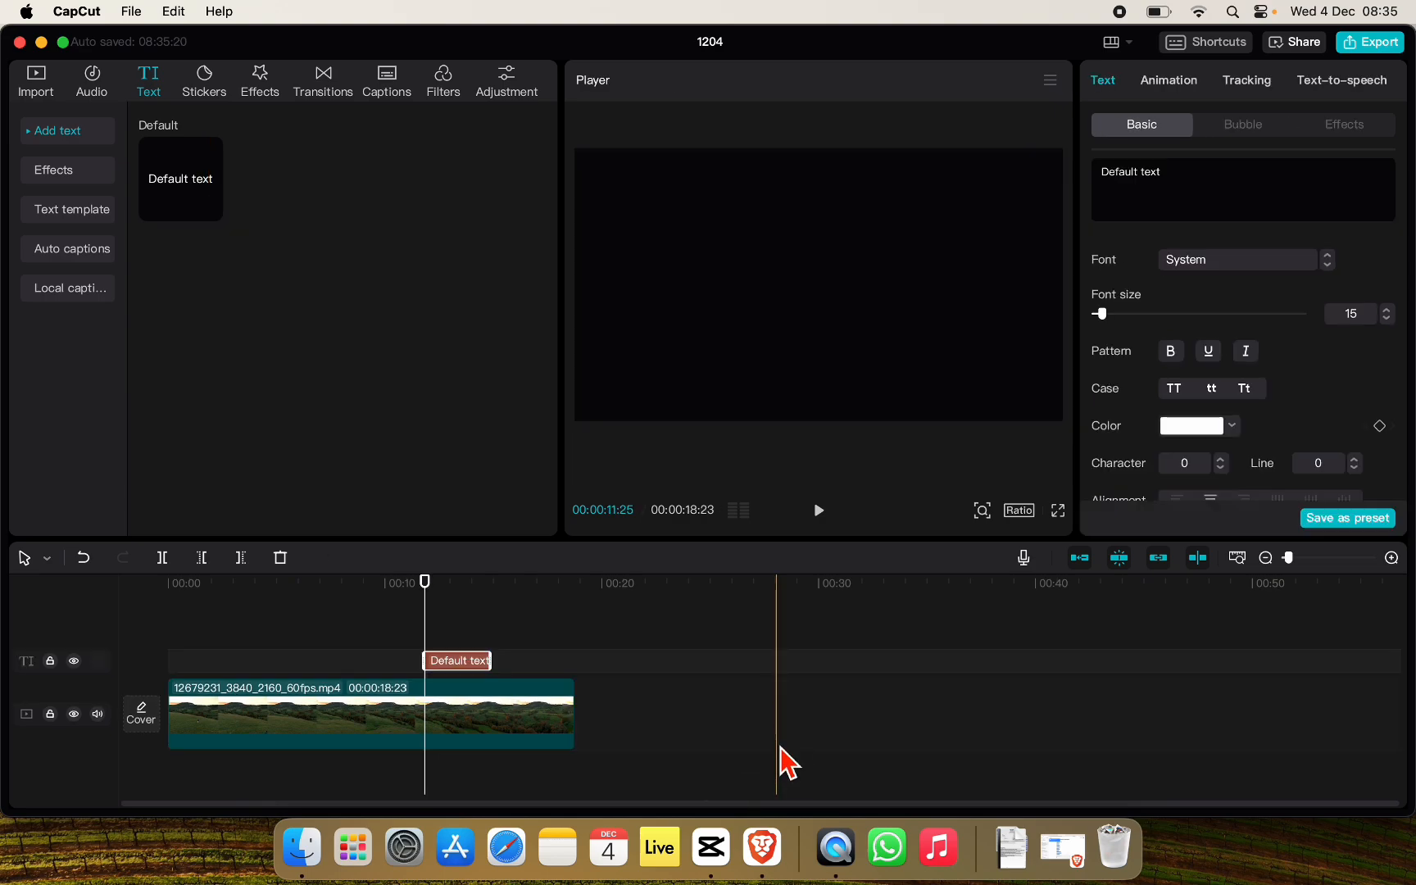
Step: Copy the selected movie credits list from the ChatGPT chat
left_click(785, 847)
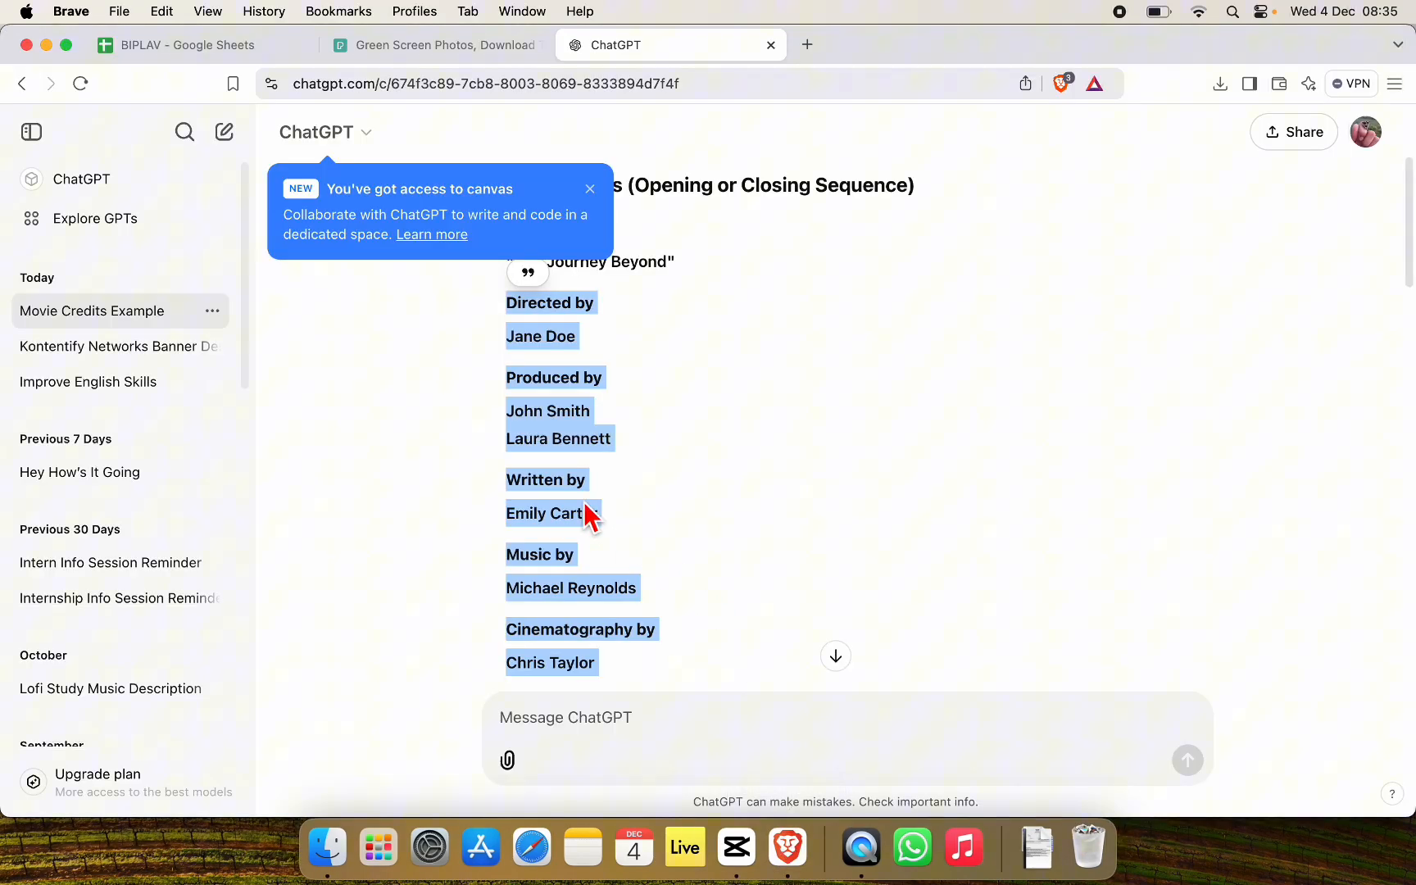
right_click(591, 520)
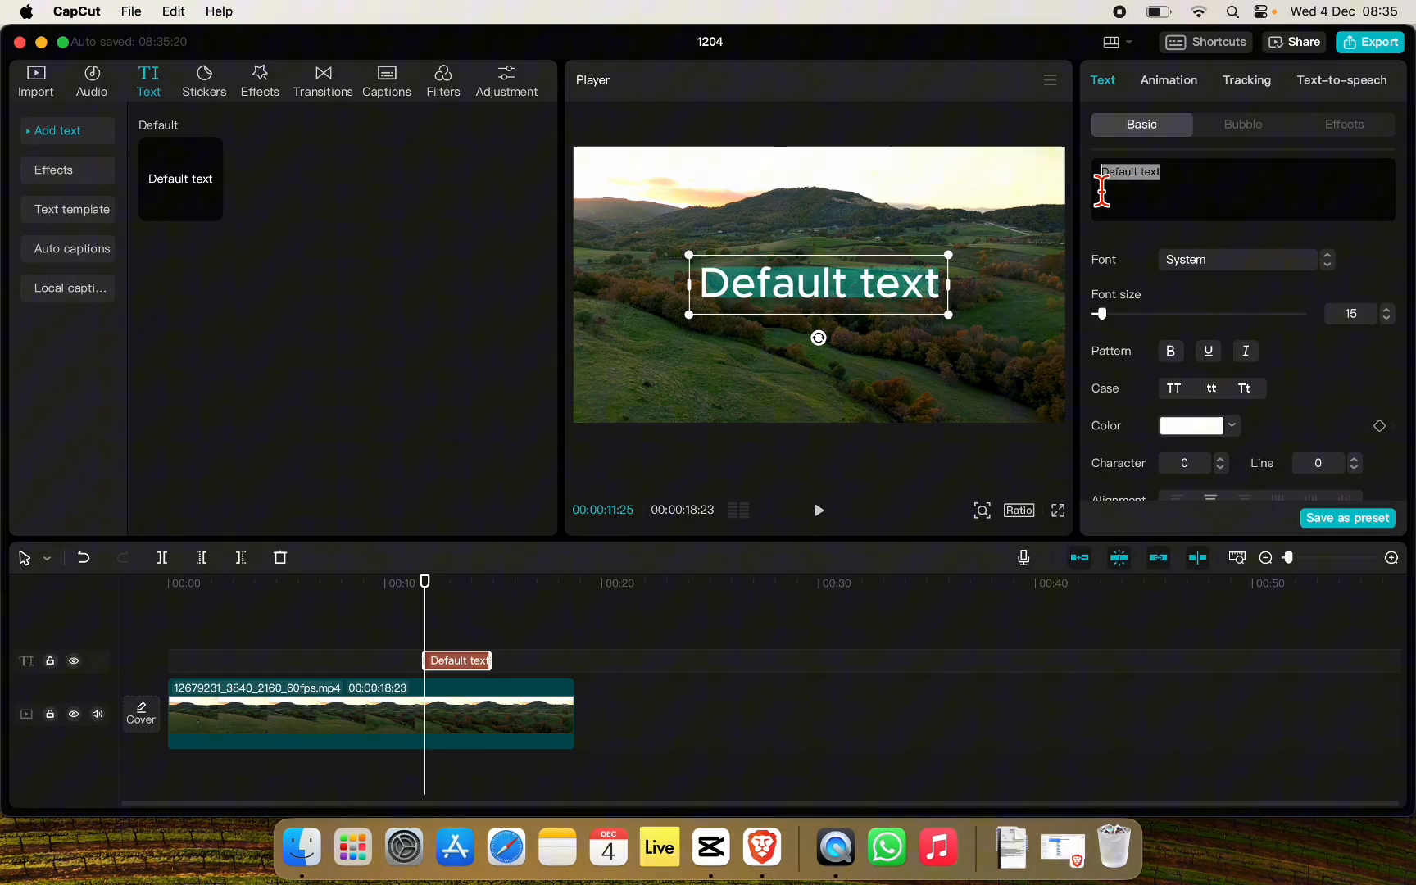
Step: Paste the credits into the text clip and scroll down its text settings
right_click(1129, 185)
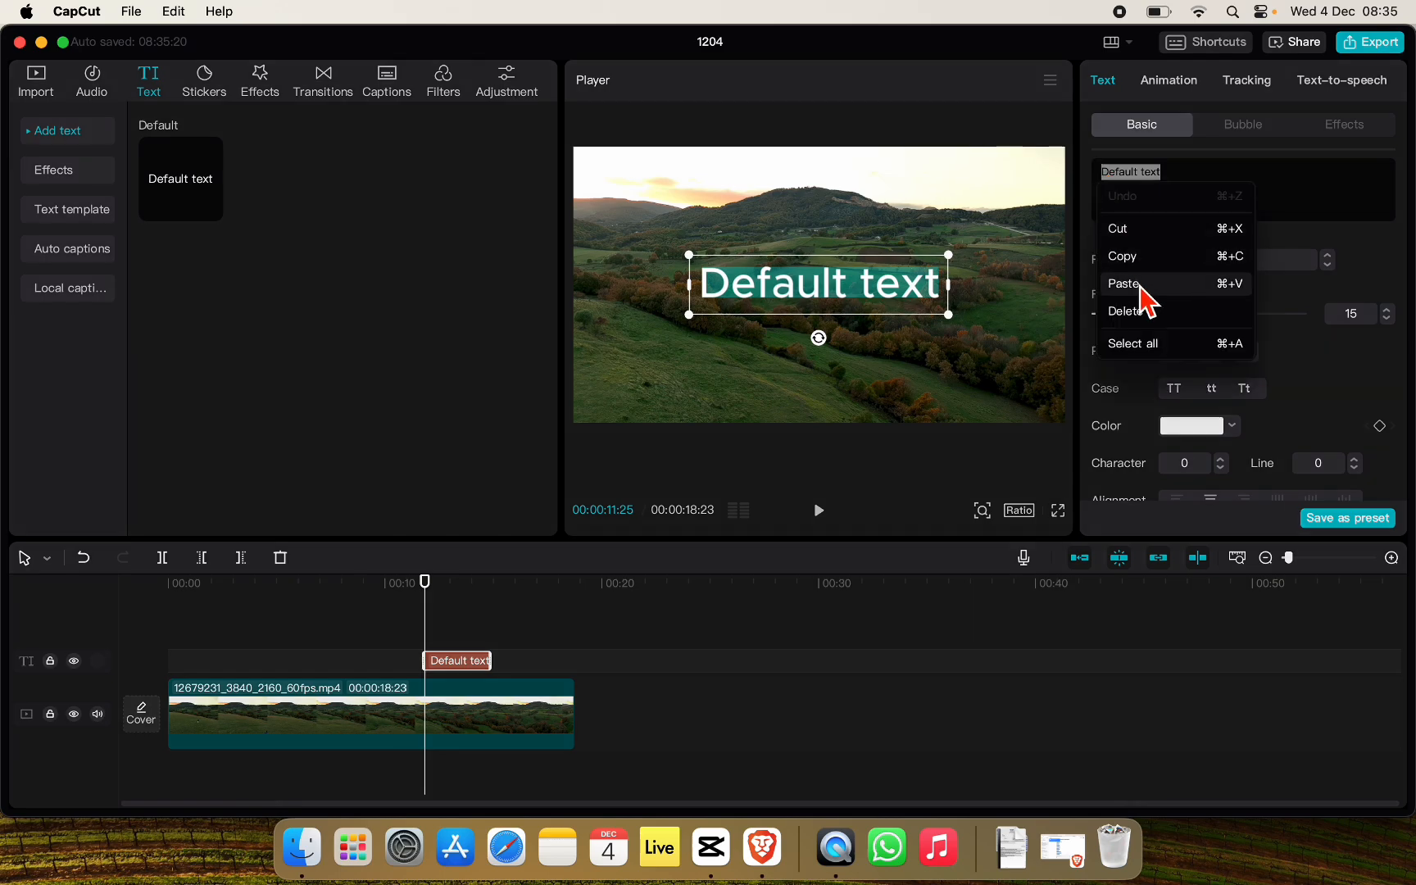
left_click(1126, 284)
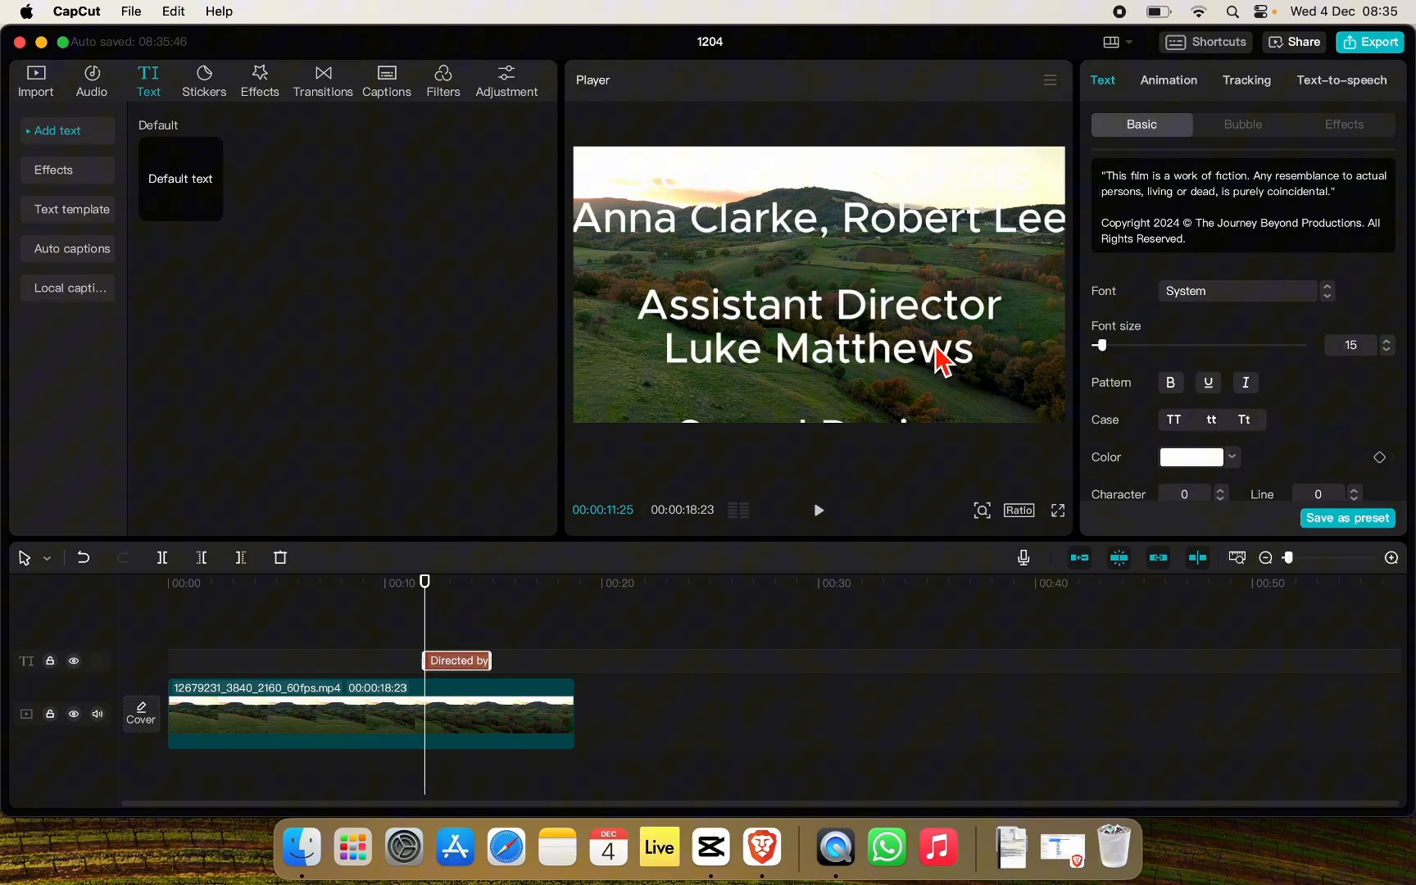
scroll("down", 3)
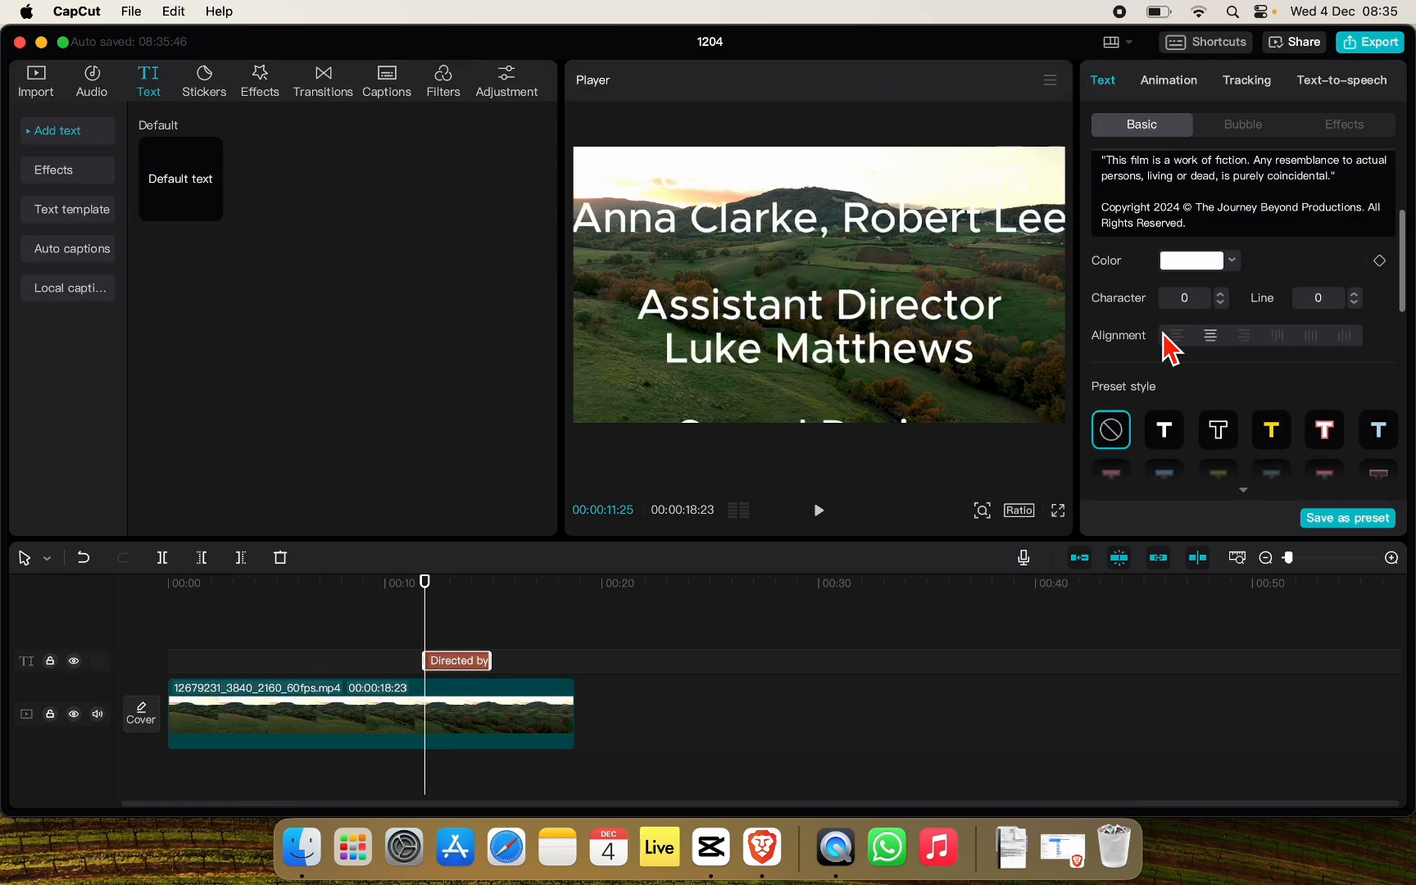
scroll("down", 3)
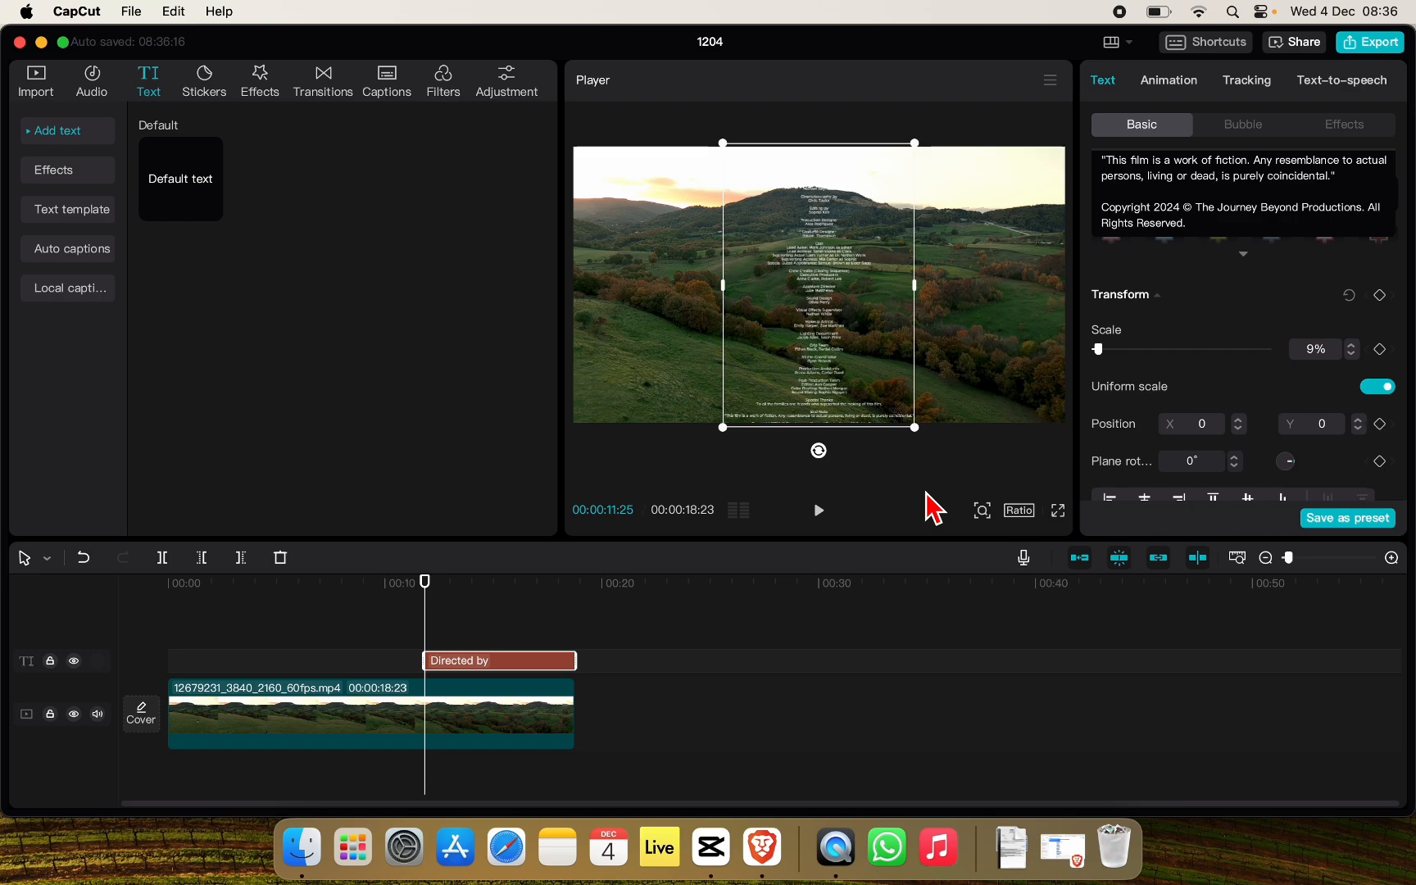
Step: Set a Position keyframe so the credits end above the frame at Y 1187
left_click(1378, 295)
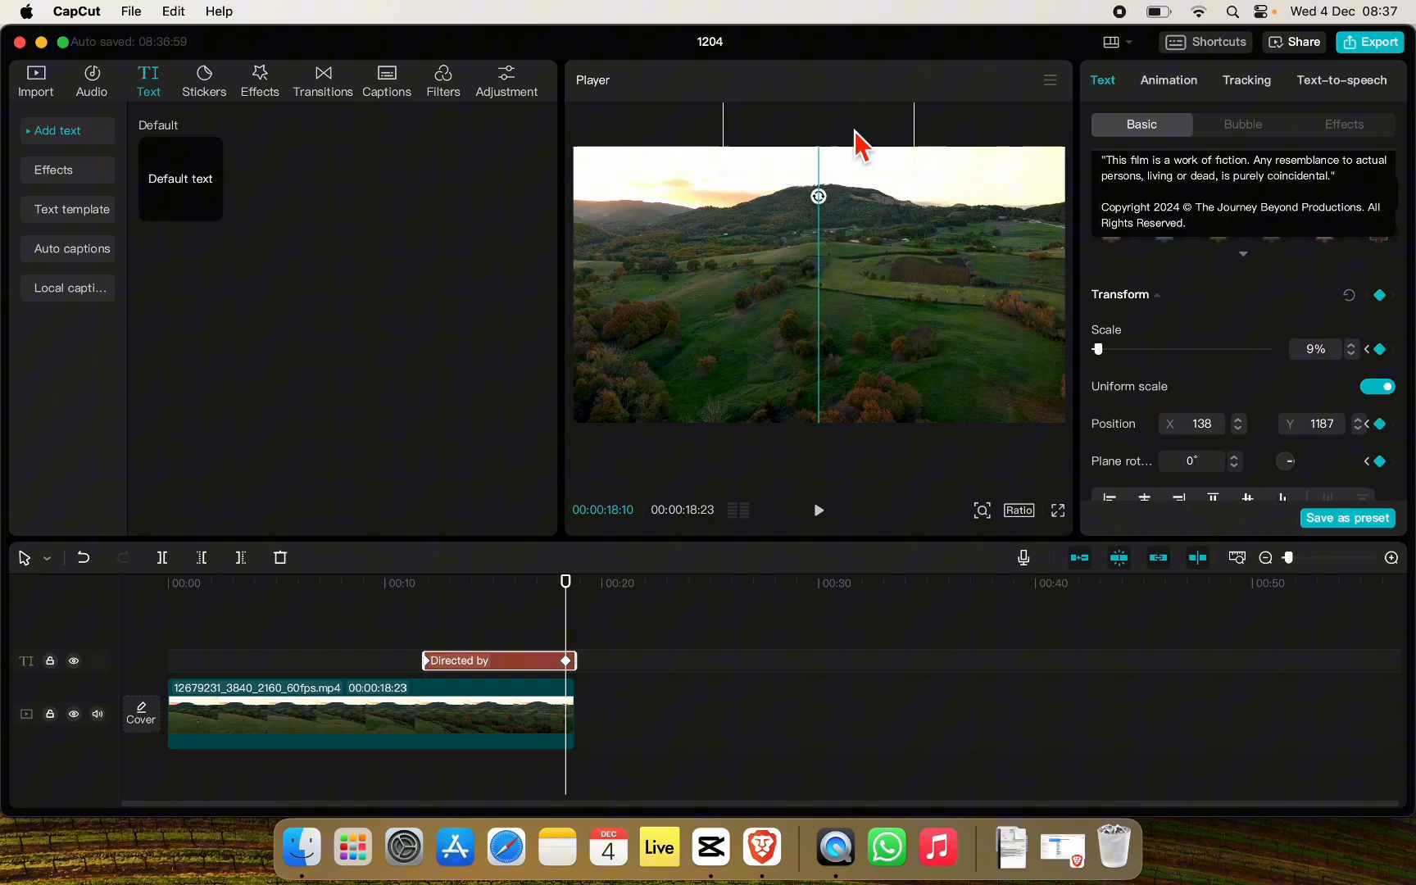
mouse_move(861, 142)
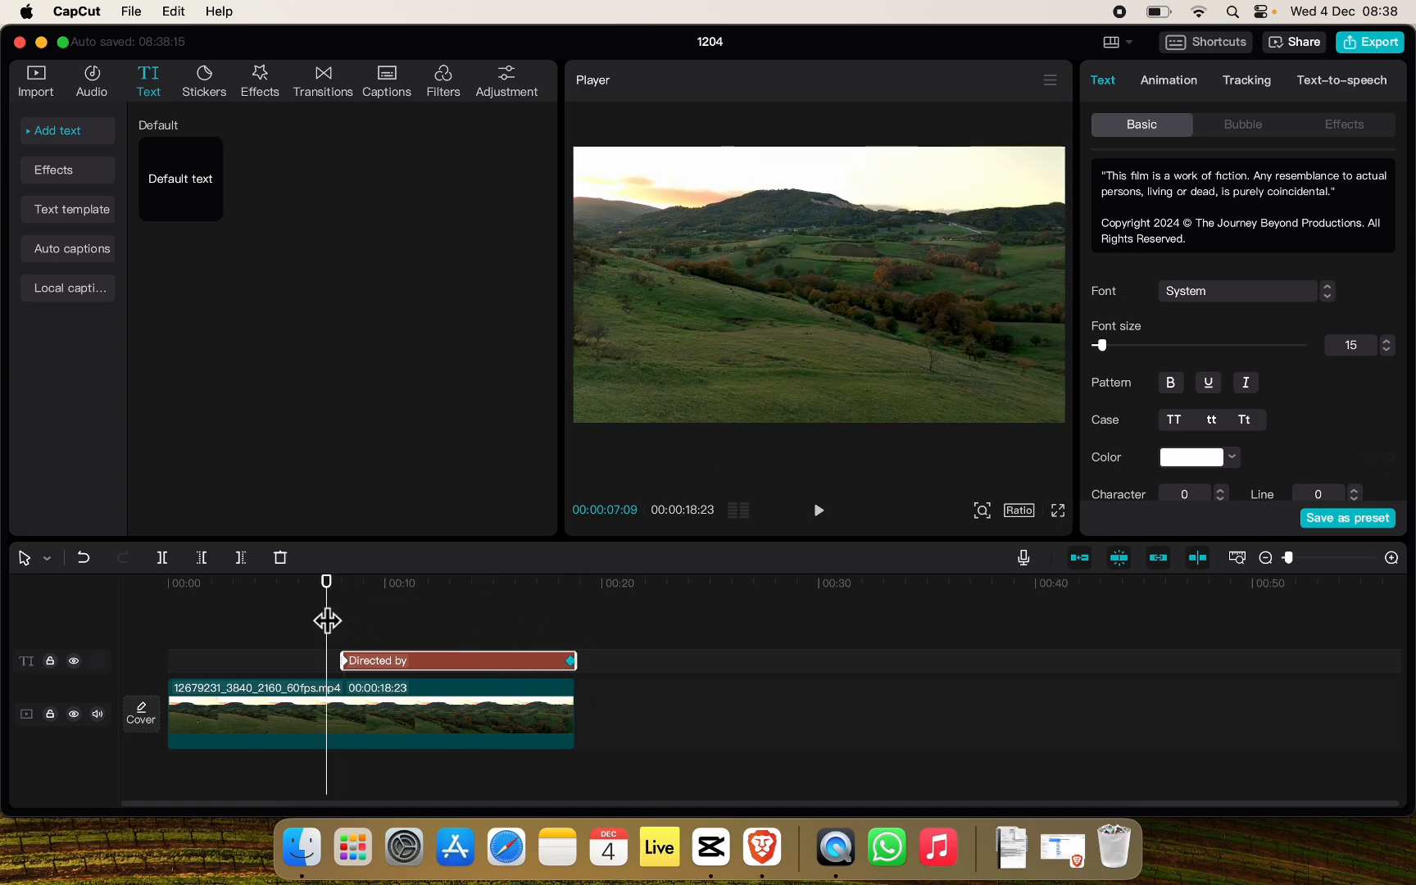
Step: Play the preview full screen from about eight seconds to watch the credits rise
left_click(818, 510)
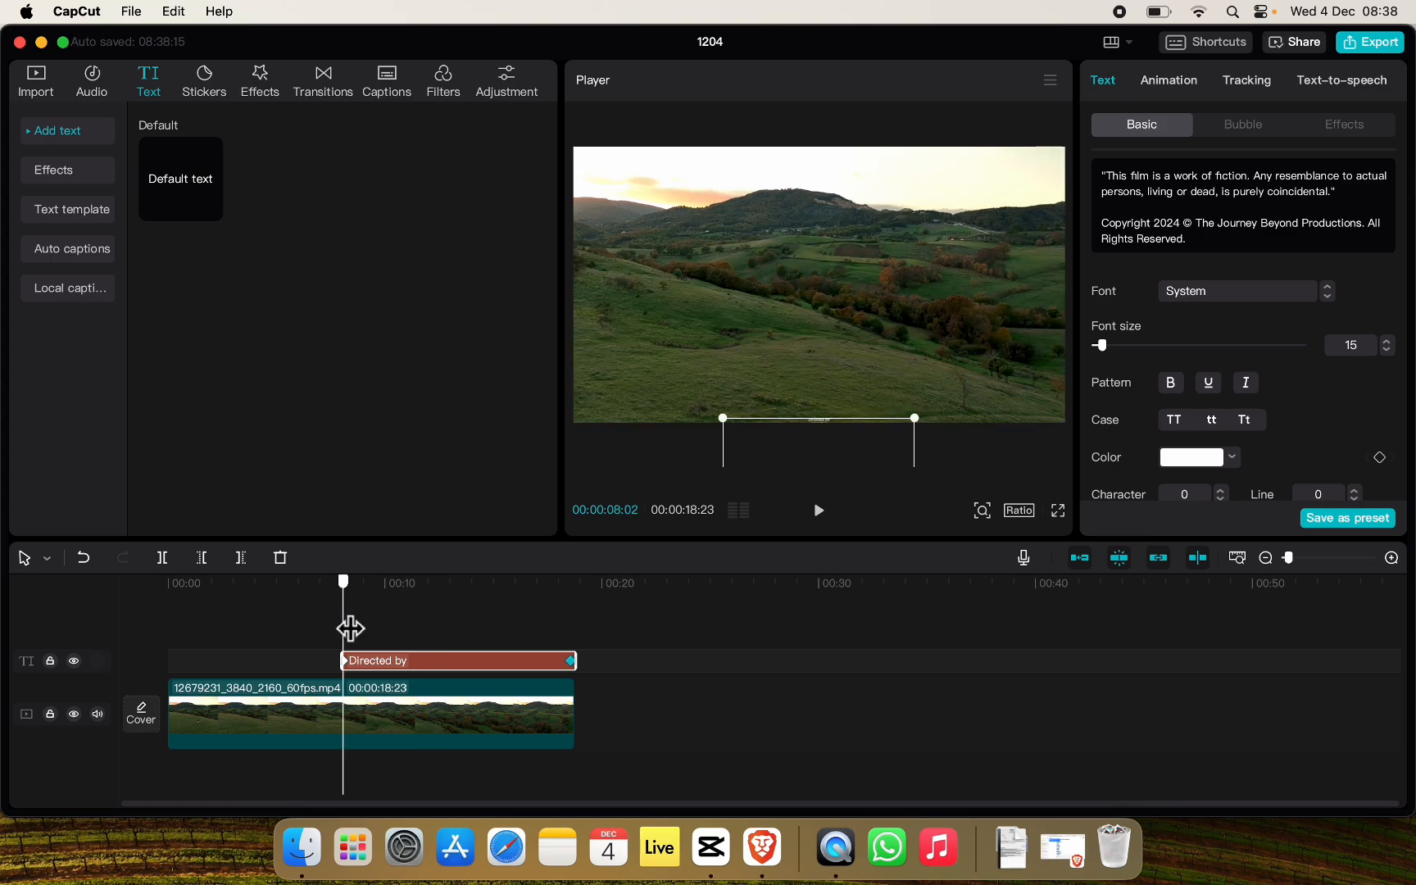
left_click(1057, 510)
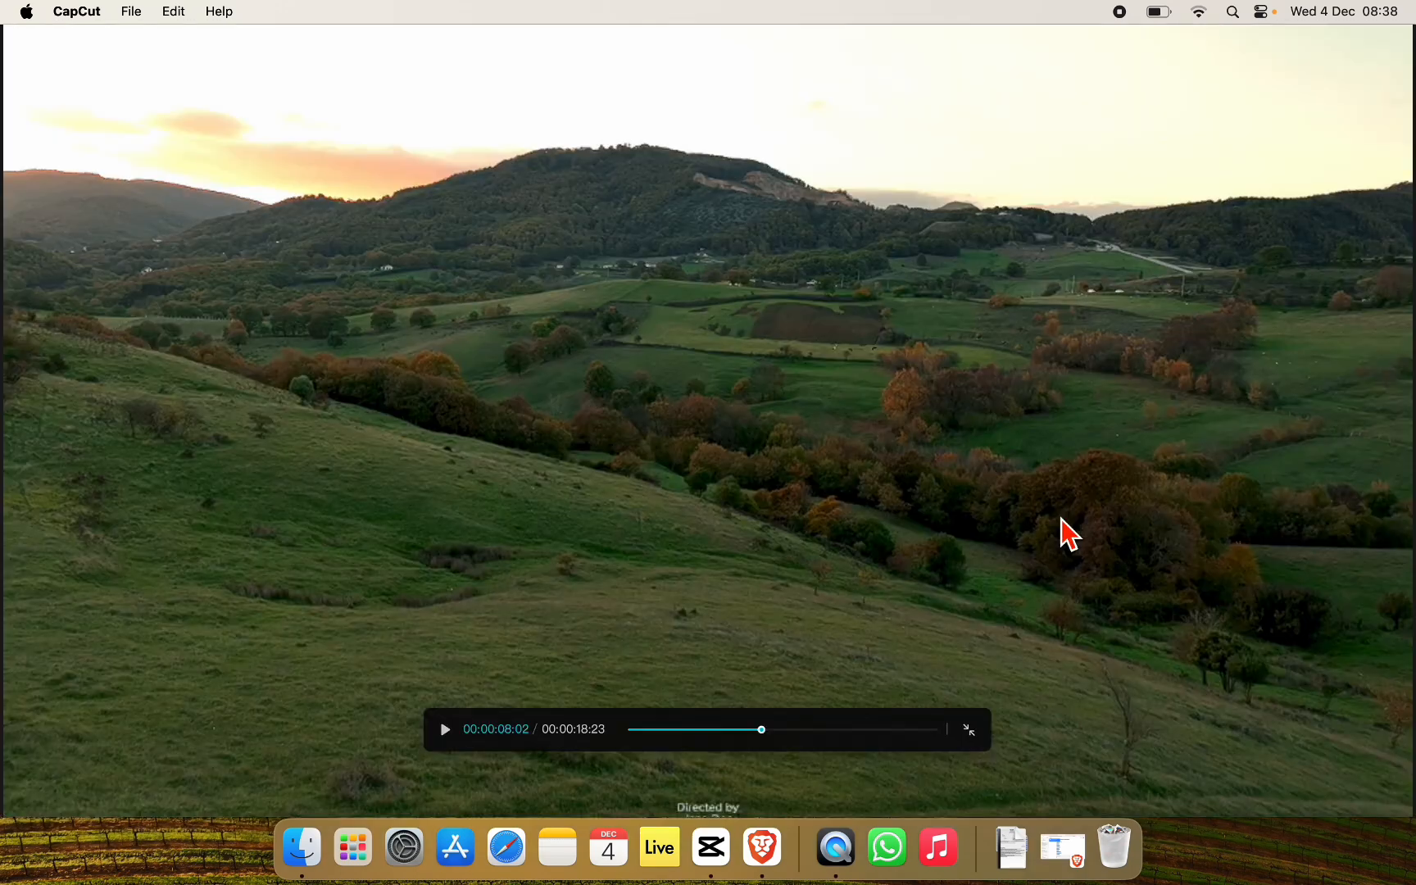
left_click(444, 729)
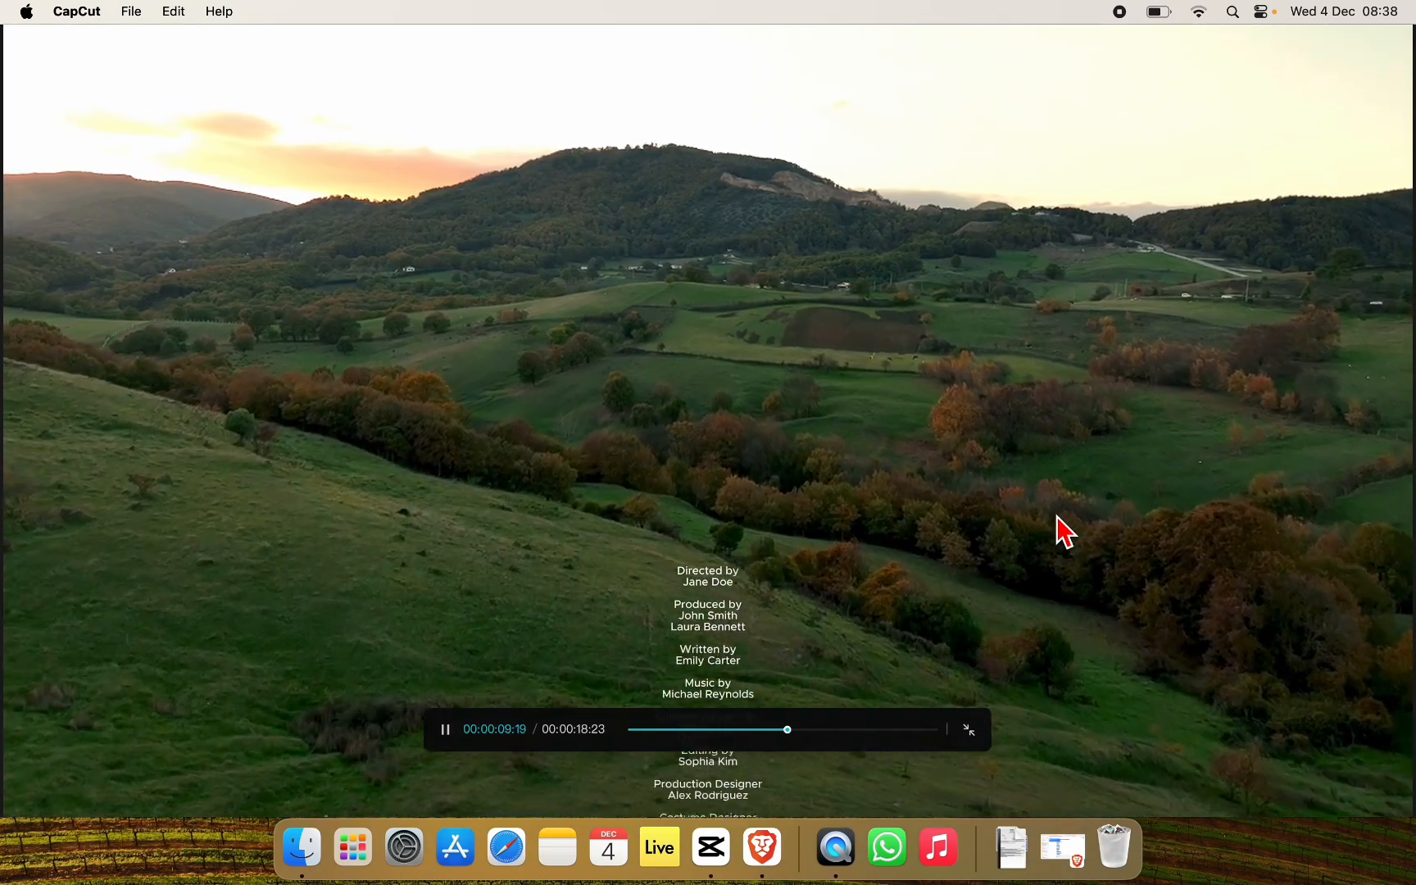